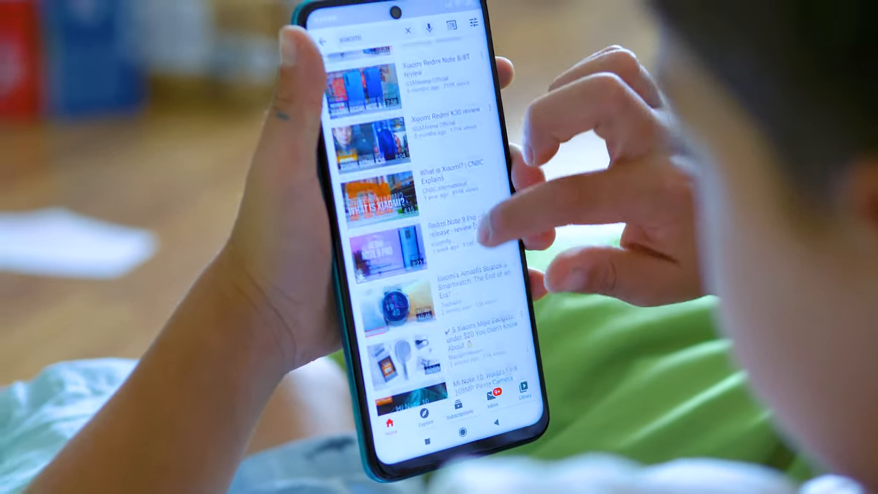
- Take a photo of the leaves, then scroll Gallery's Collections down to Others
scroll("down", 3)
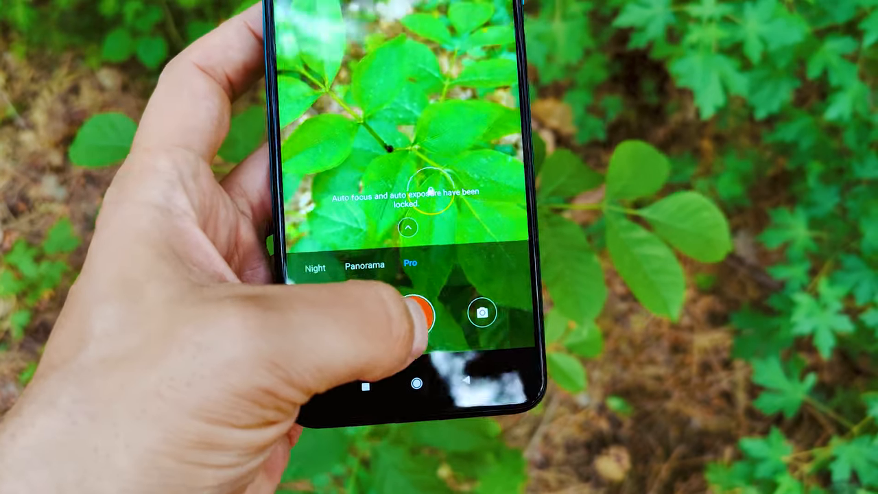
left_click(421, 314)
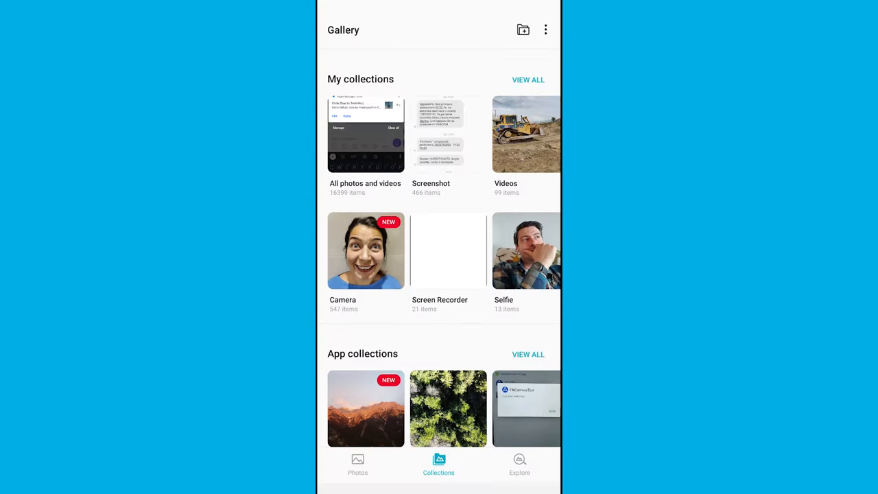
scroll("down", 3)
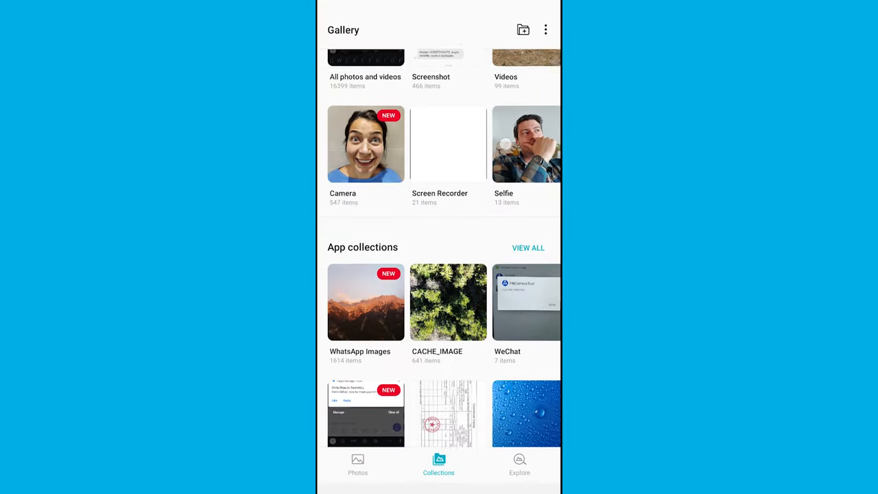
scroll("down", 3)
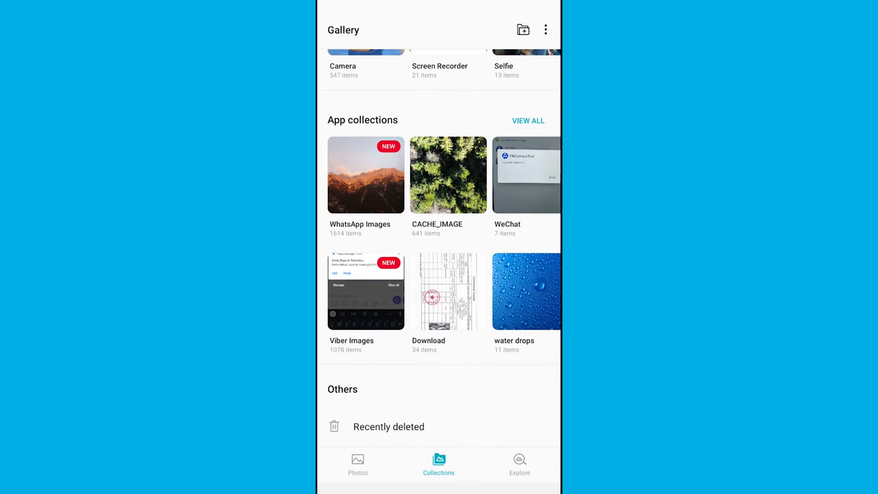
- Open Recently deleted and scroll through the deleted photos and videos
left_click(388, 426)
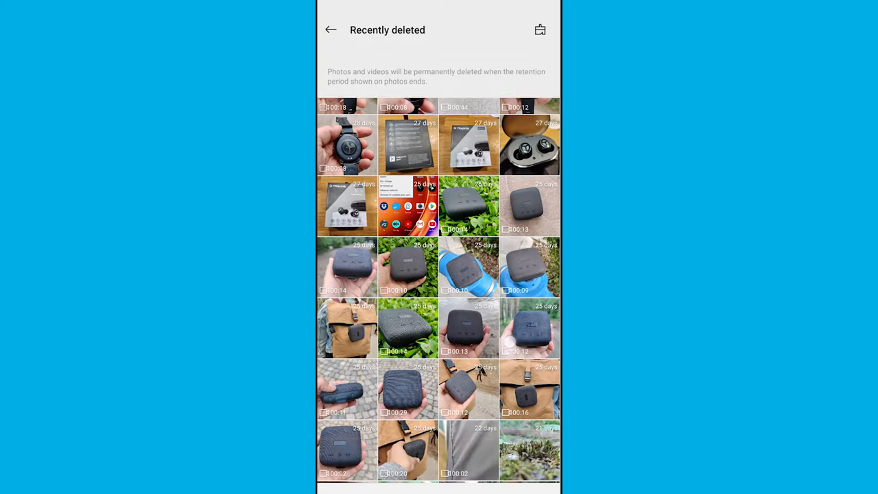
scroll("down", 3)
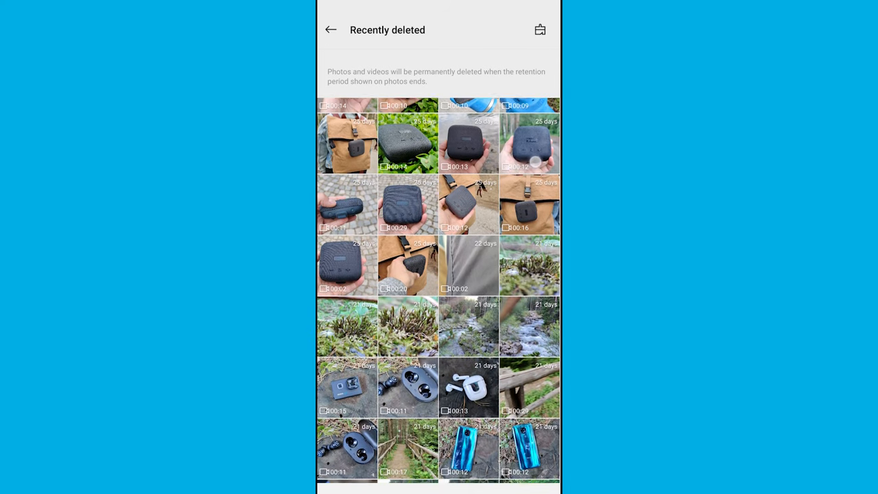
scroll("down", 3)
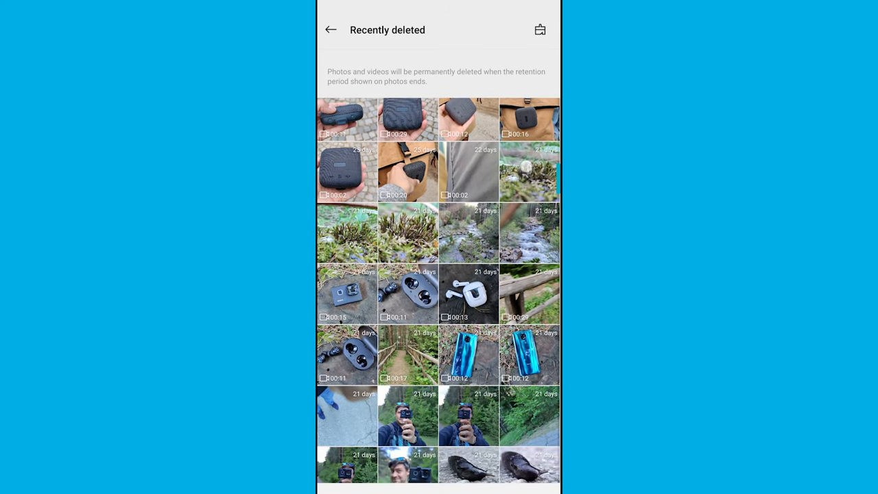
scroll("down", 3)
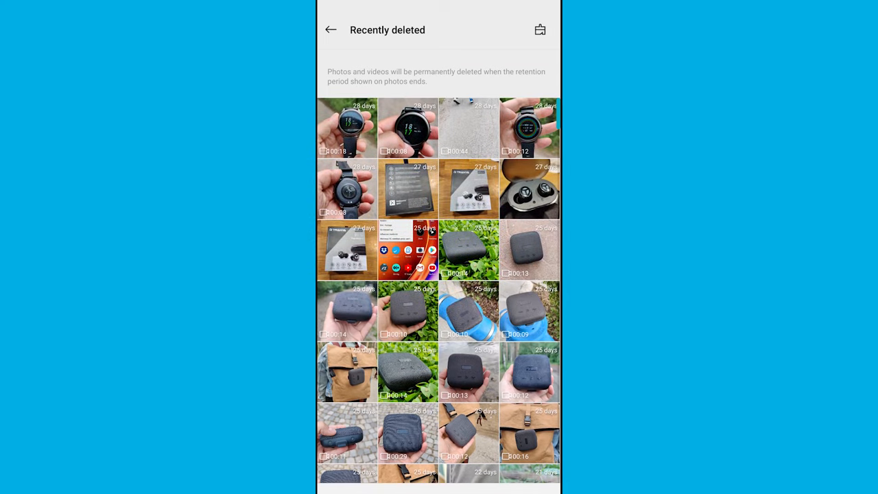
scroll("down", 3)
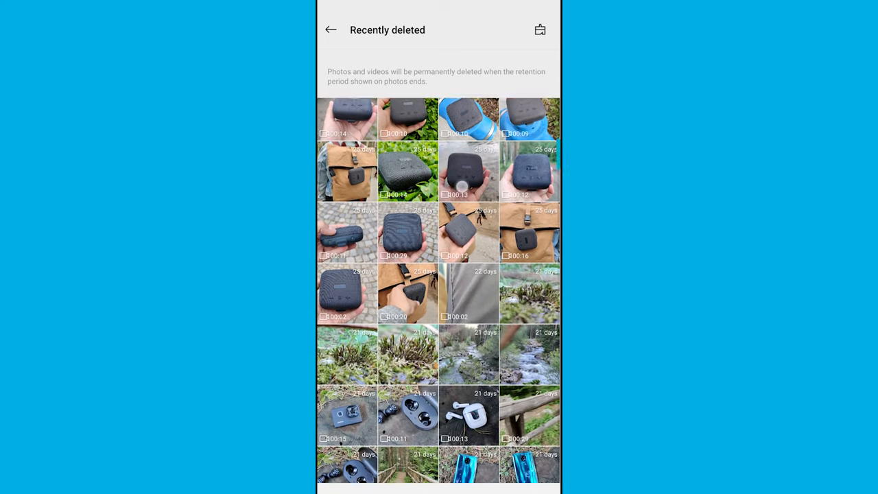
scroll("down", 3)
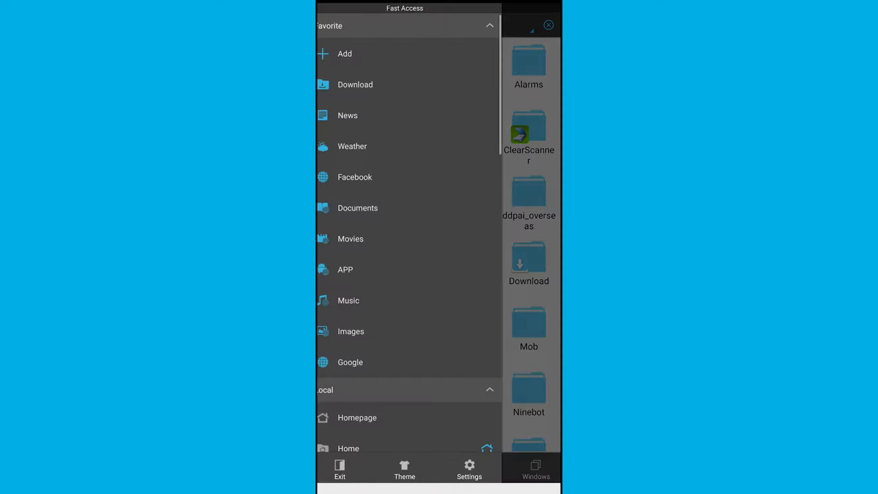
- Switch the Recycle Bin toggle under Tools from OFF to ON
scroll("down", 3)
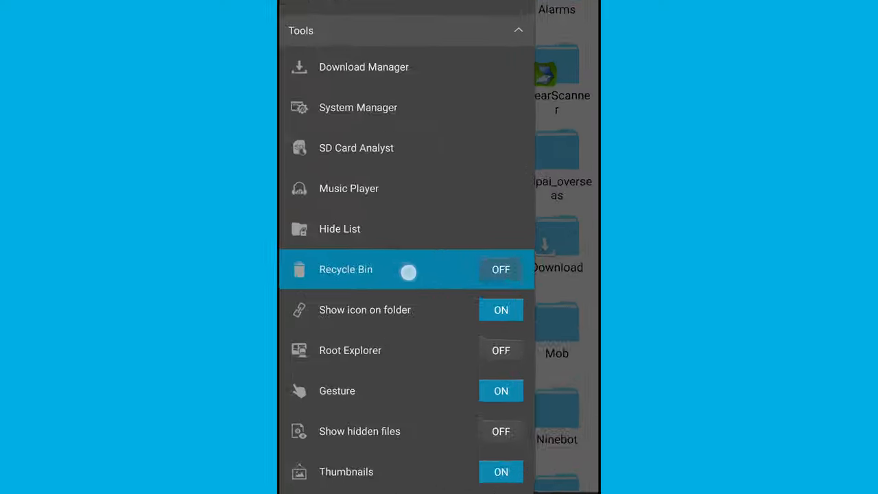
left_click(501, 269)
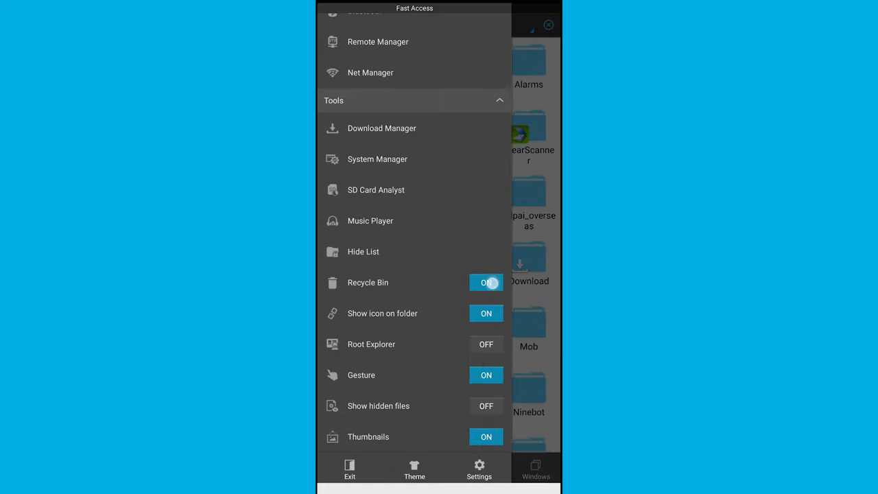
left_click(486, 282)
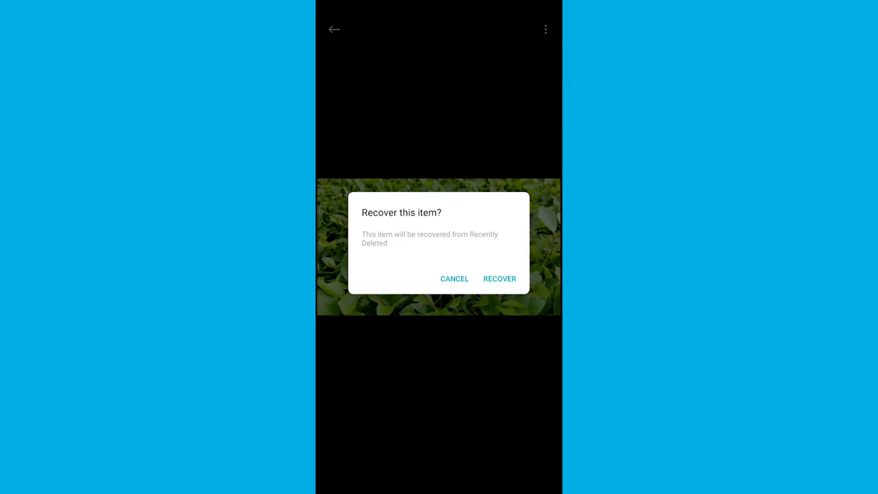
- Confirm RECOVER on the 'Recover this item?' prompt for the green leaves photo
left_click(499, 279)
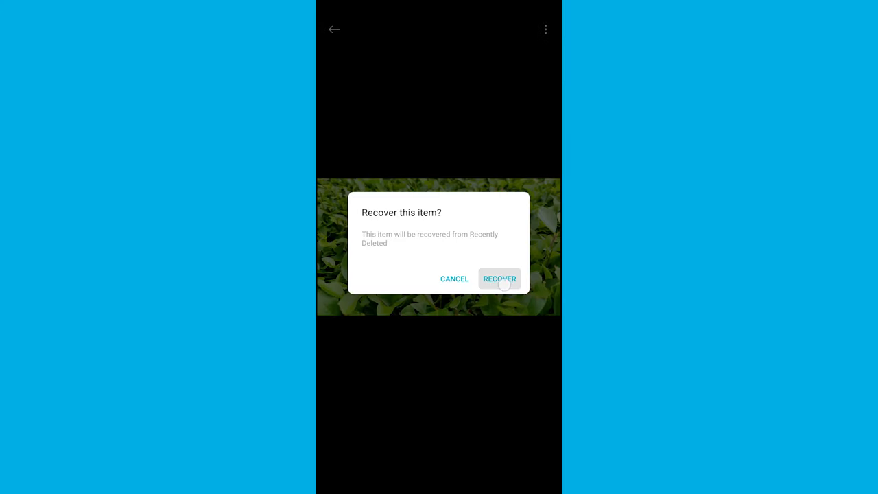
left_click(499, 279)
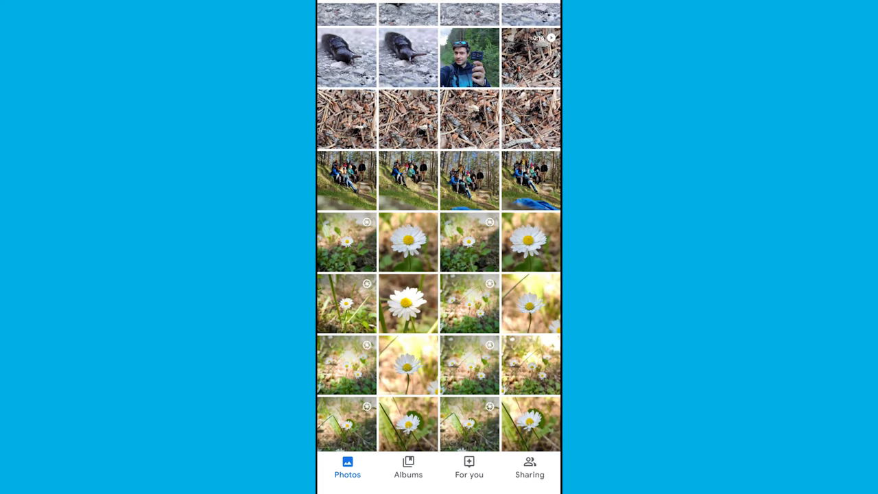
- Browse the Google Photos library, then open Trash from the side menu
scroll("down", 3)
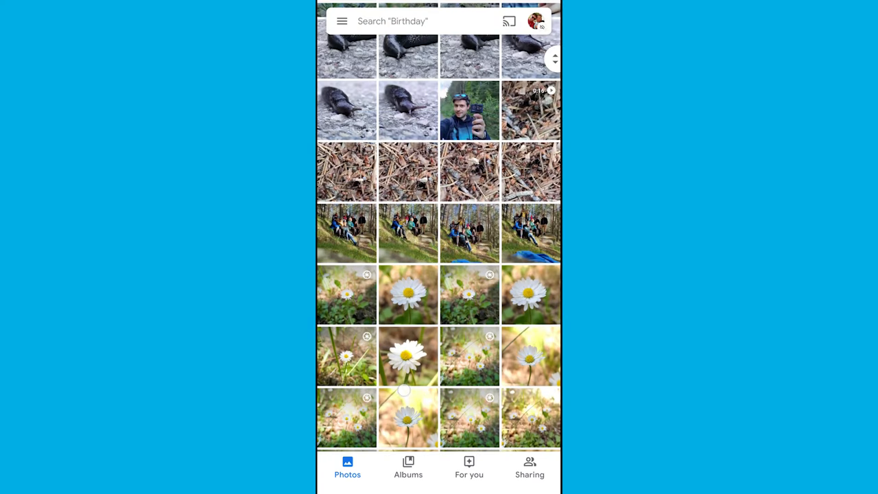
scroll("down", 3)
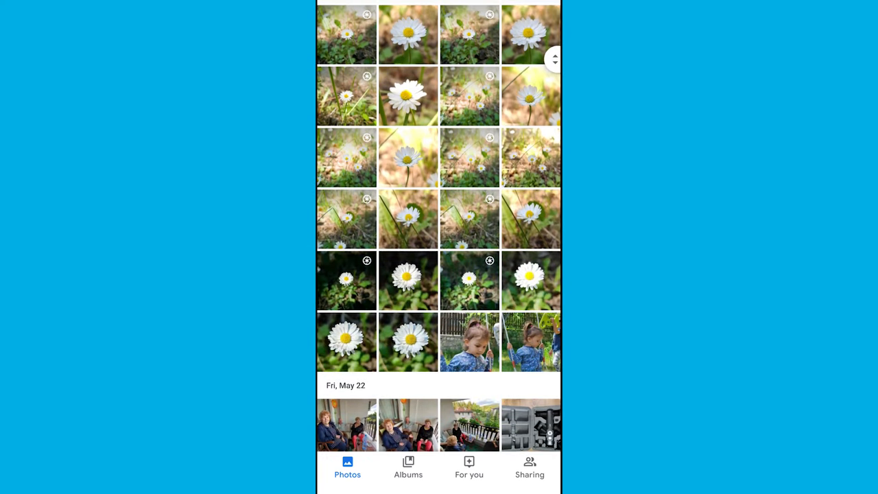
scroll("up", 3)
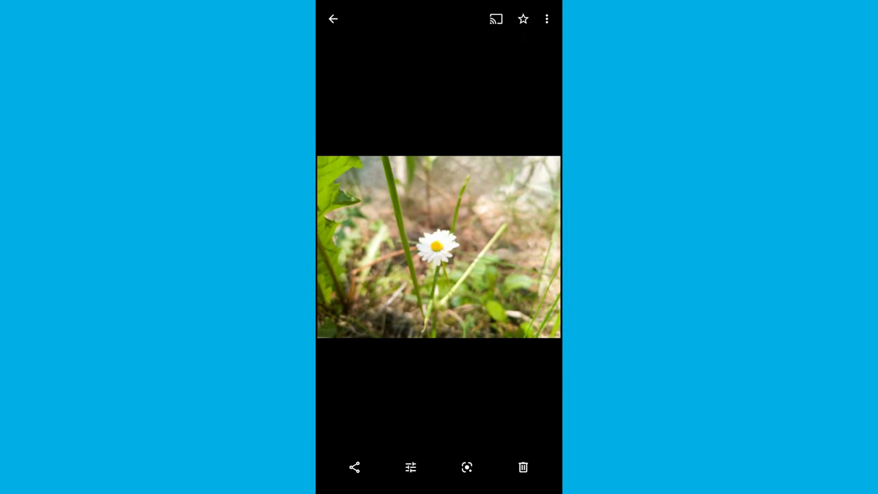
left_click(333, 19)
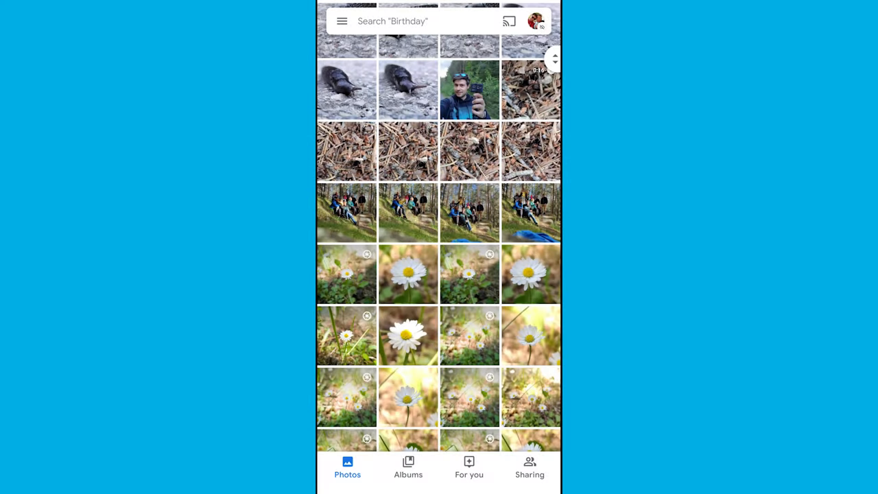
left_click(341, 21)
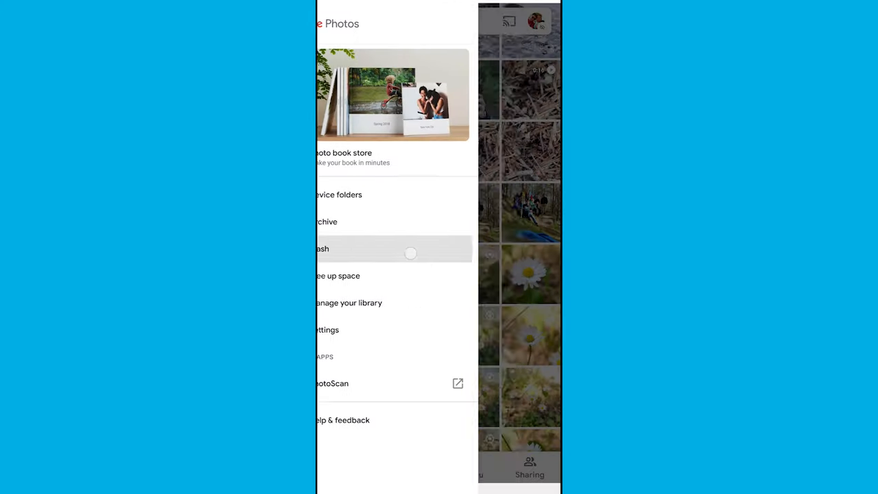
left_click(321, 249)
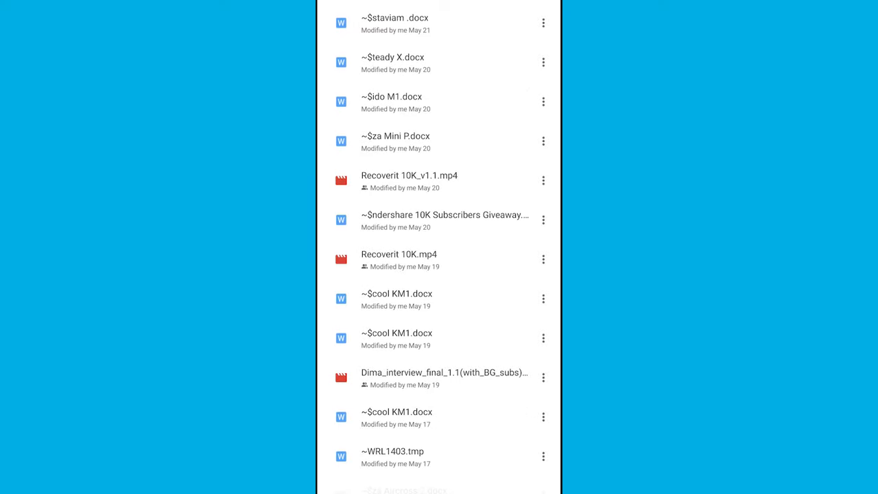
- Restore the May 15 interview mp4 from Drive's Trash
scroll("down", 3)
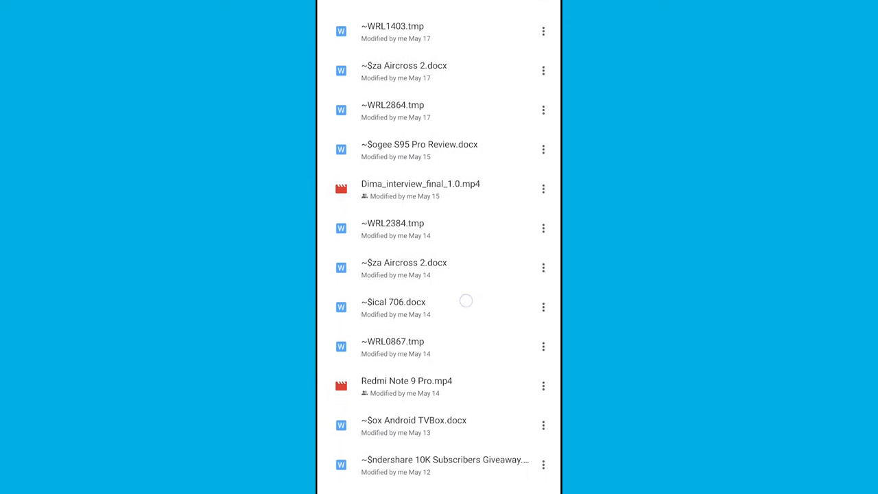
left_click(544, 188)
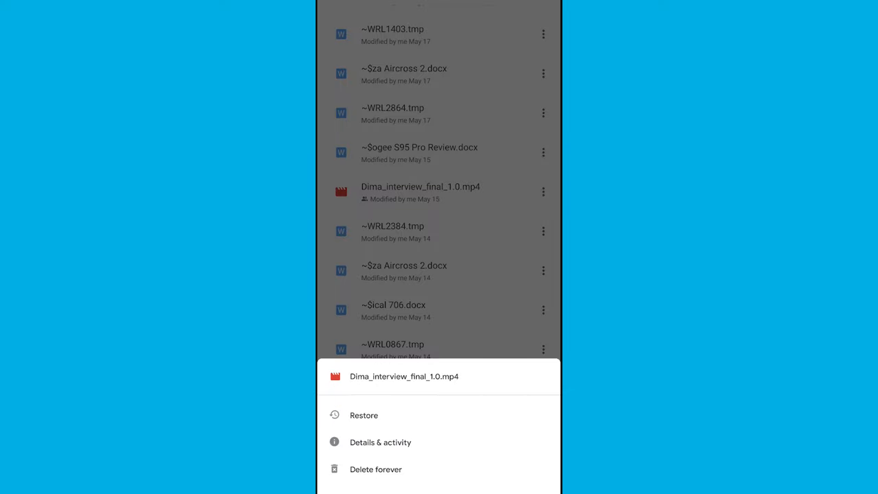
left_click(363, 416)
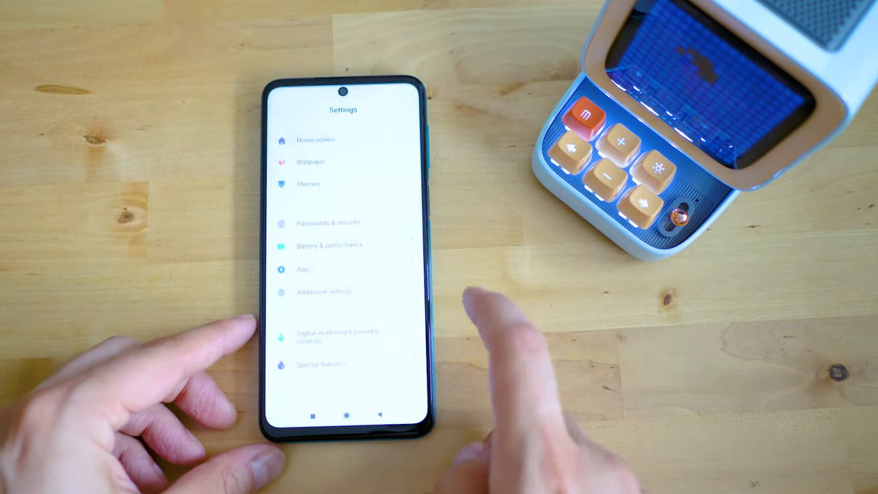
- Scroll the Settings list and open Connection & sharing
scroll("down", 3)
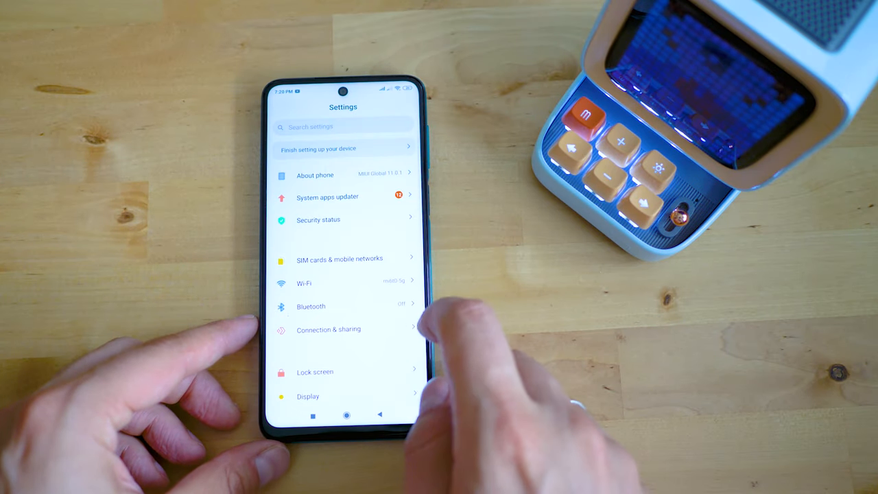
left_click(308, 396)
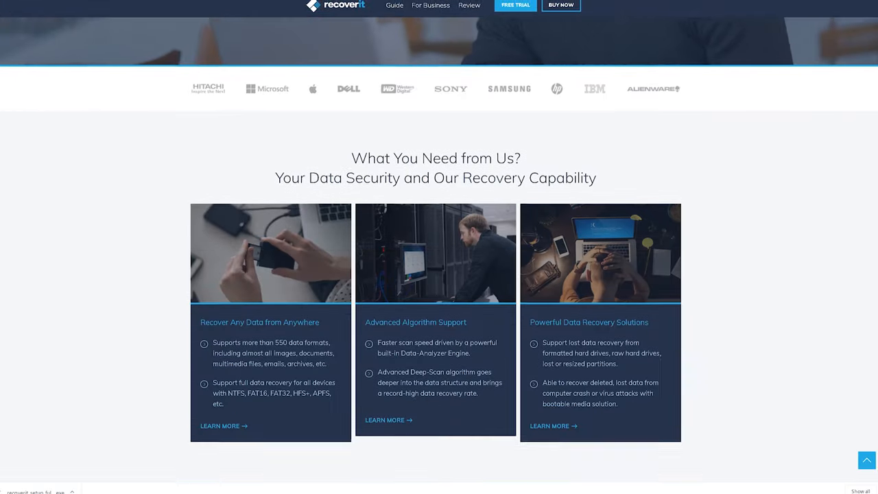
- Scroll the Recoverit site to the How to Use page's File Types to Recover
scroll("down", 3)
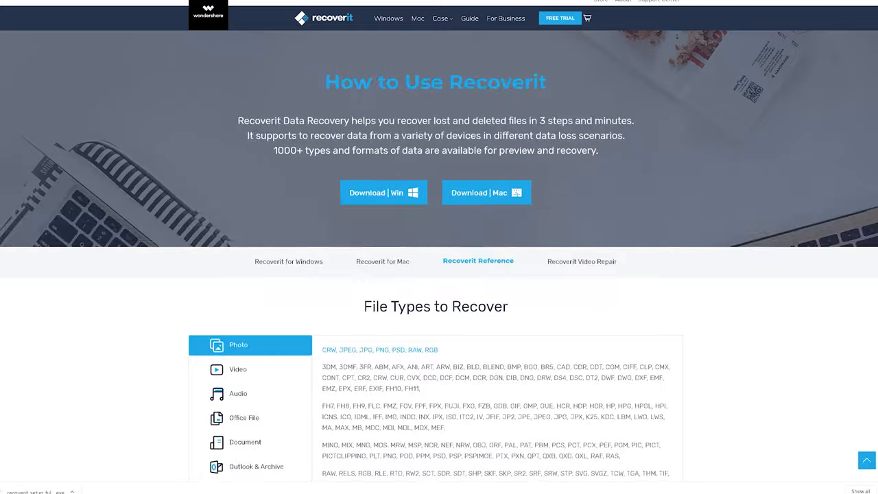
scroll("down", 3)
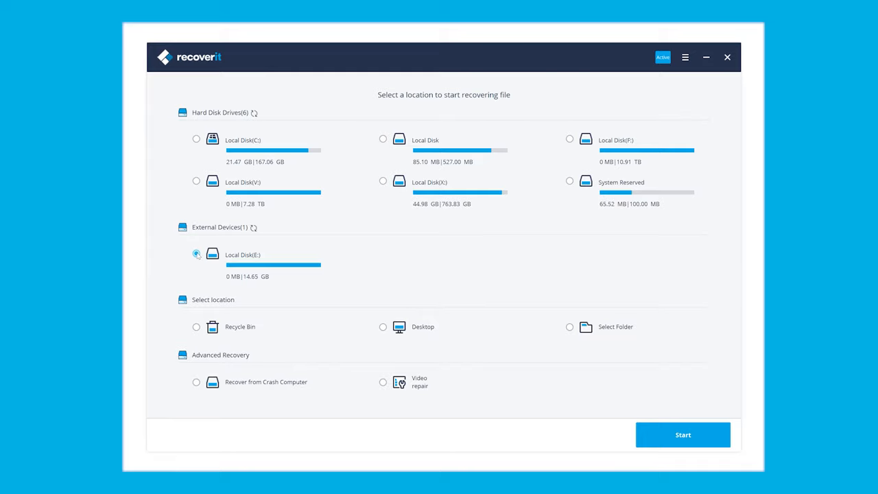
- Scan Local Disk (E:) and list the jpg folder under Raw Files
left_click(683, 435)
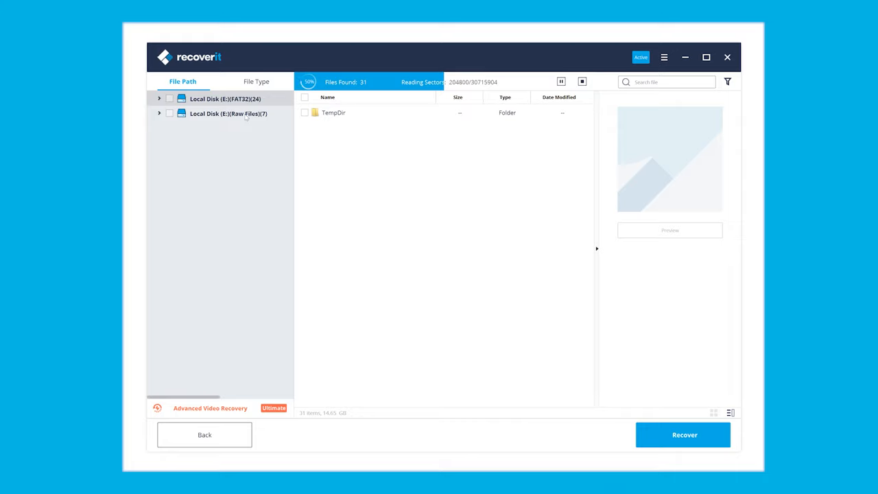
left_click(228, 113)
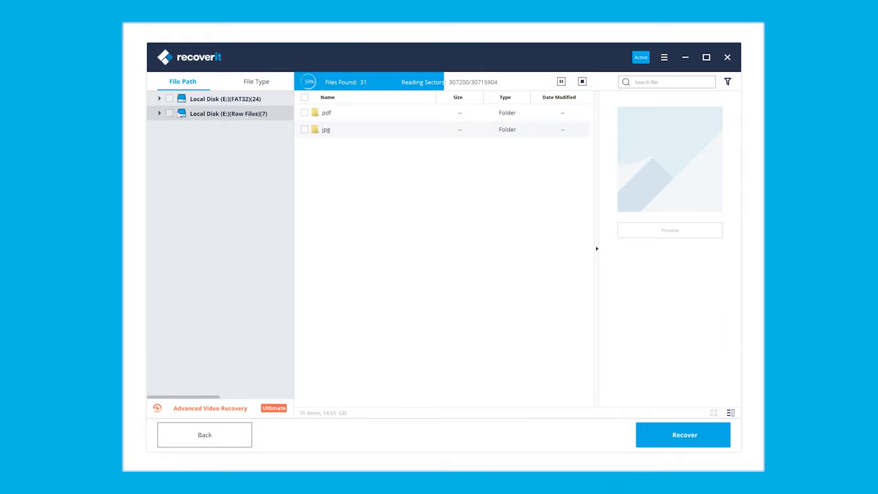
left_click(159, 113)
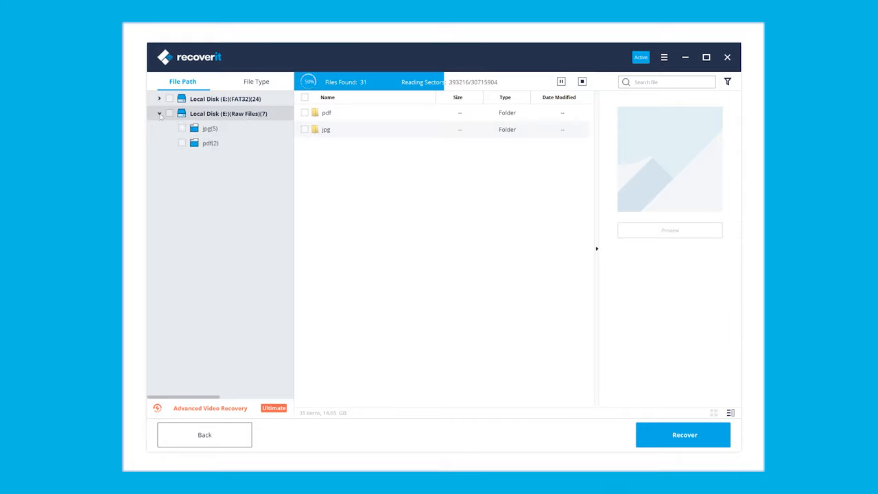
left_click(158, 99)
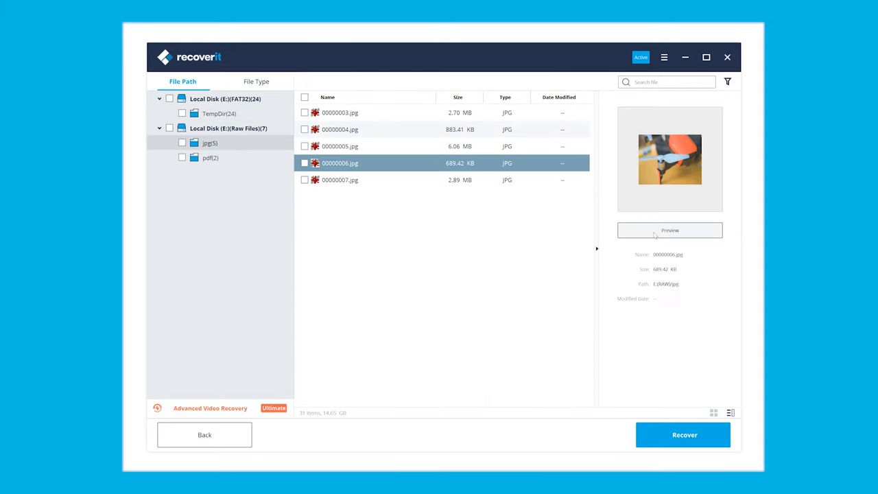
- Preview 00000006.jpg, then save it to the Recover folder on X:
left_click(670, 230)
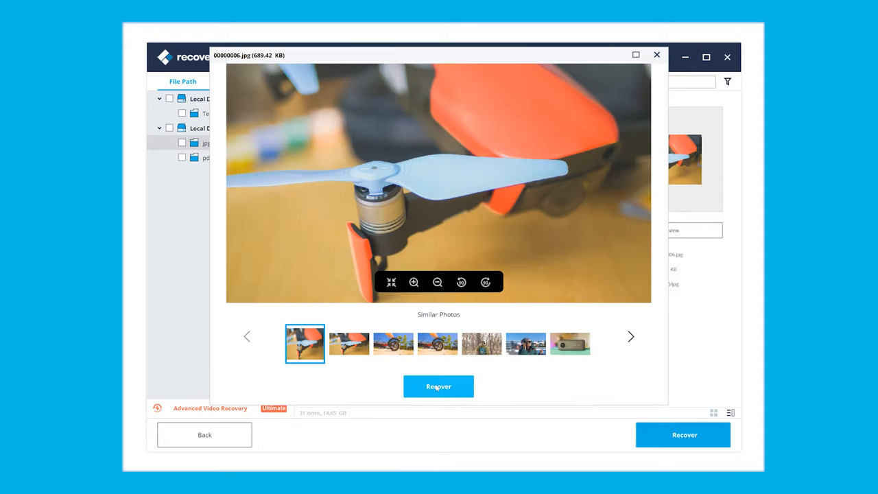
left_click(656, 55)
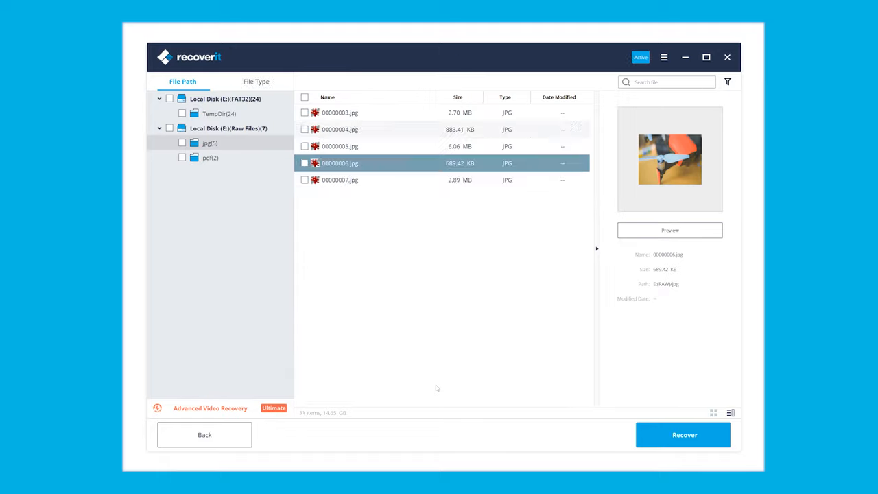
left_click(682, 435)
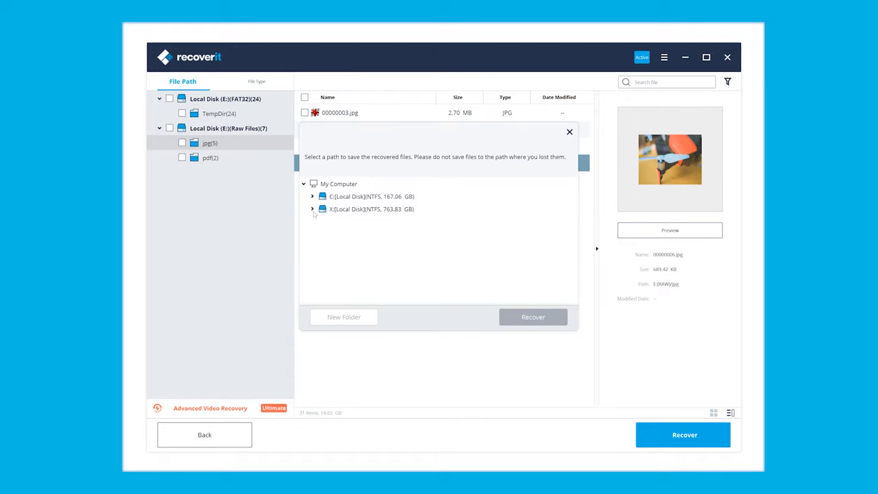
left_click(313, 210)
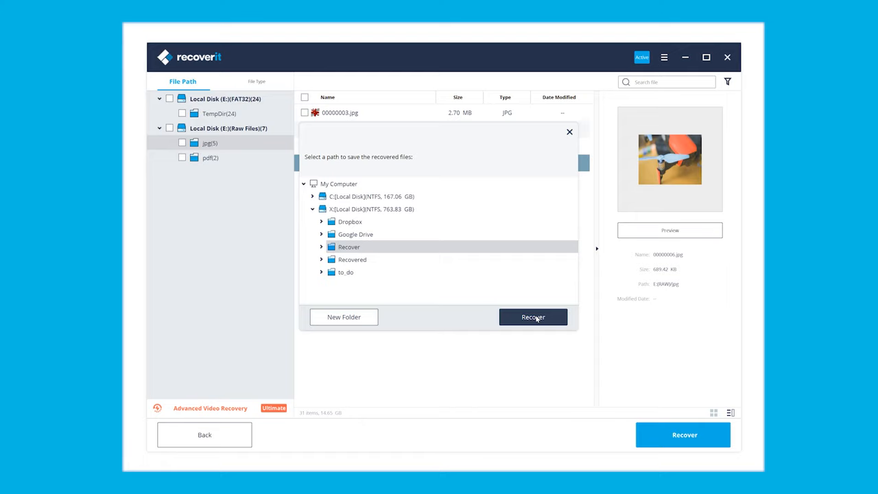
left_click(533, 317)
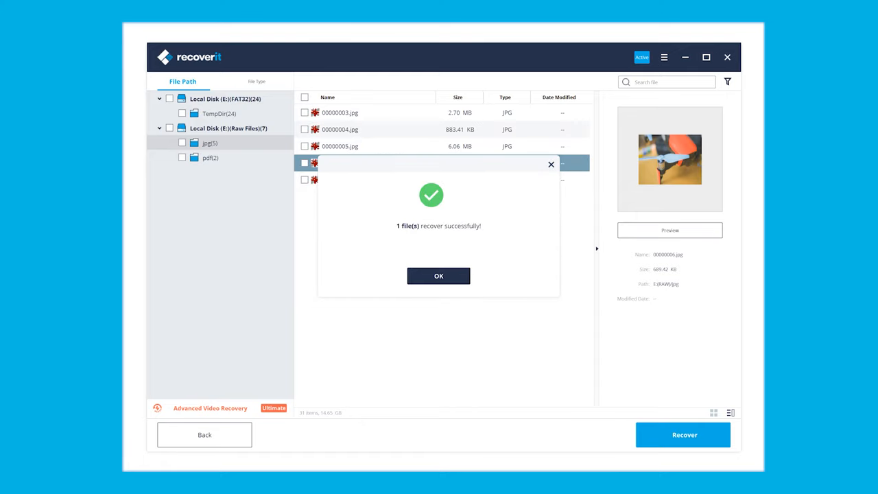